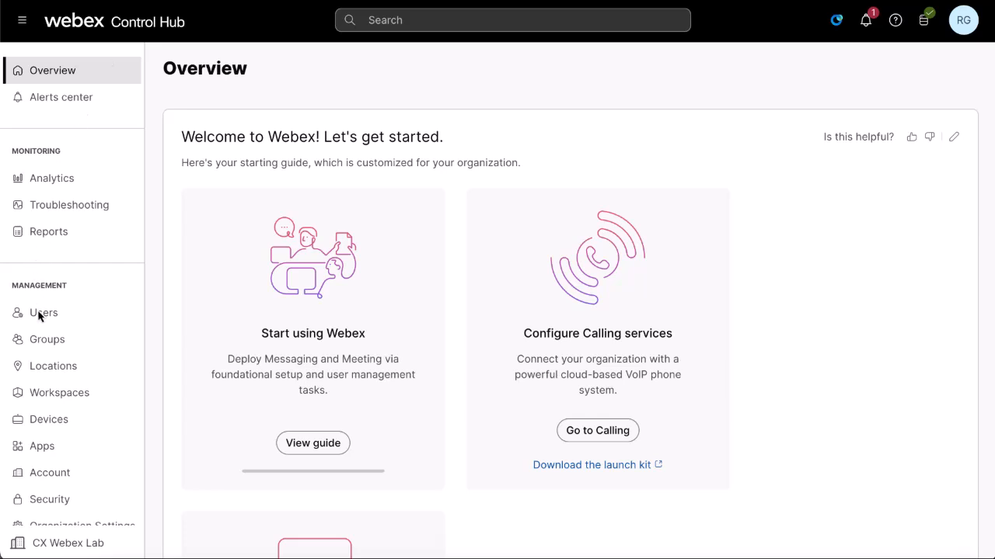
Go to the Users list and expand the Add users options
click(44, 312)
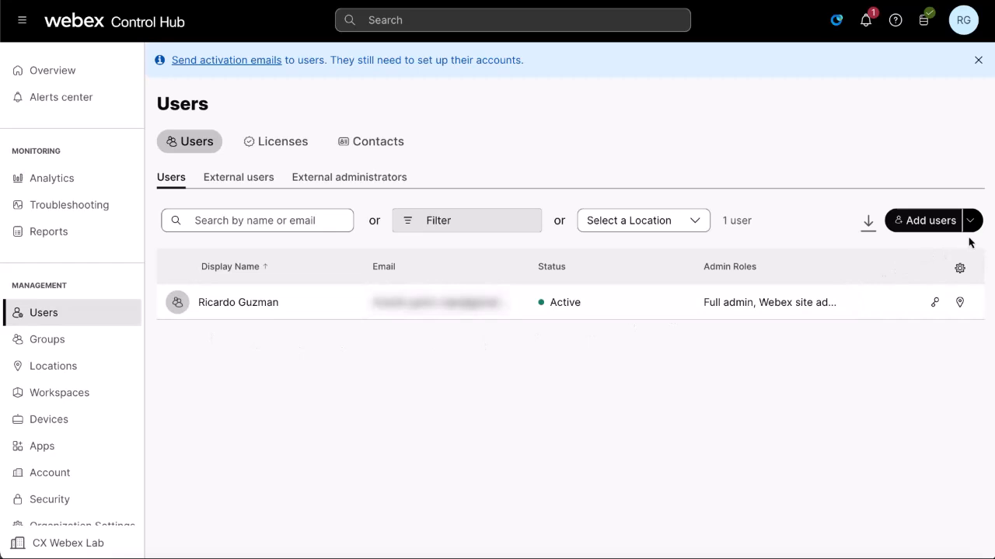
mouse_move(973, 228)
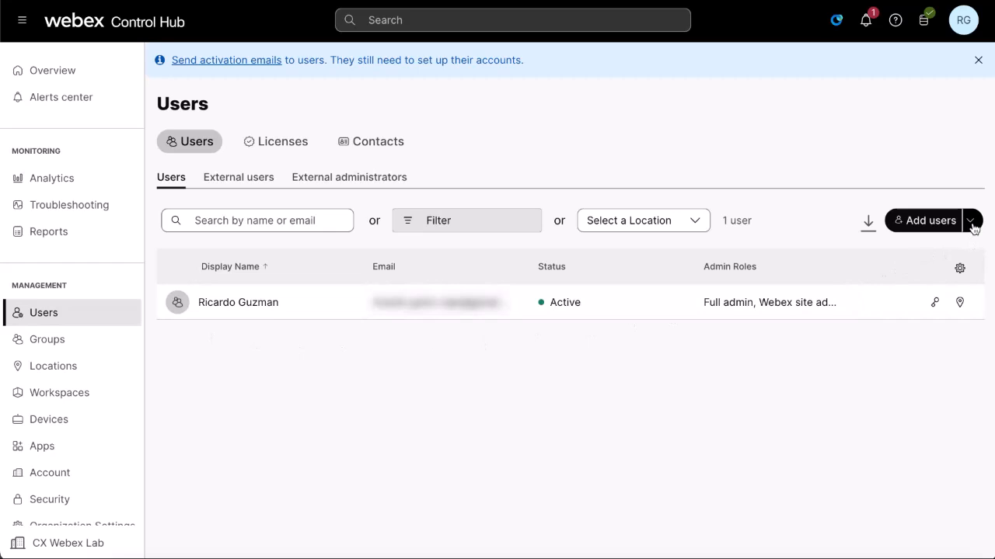
click(973, 220)
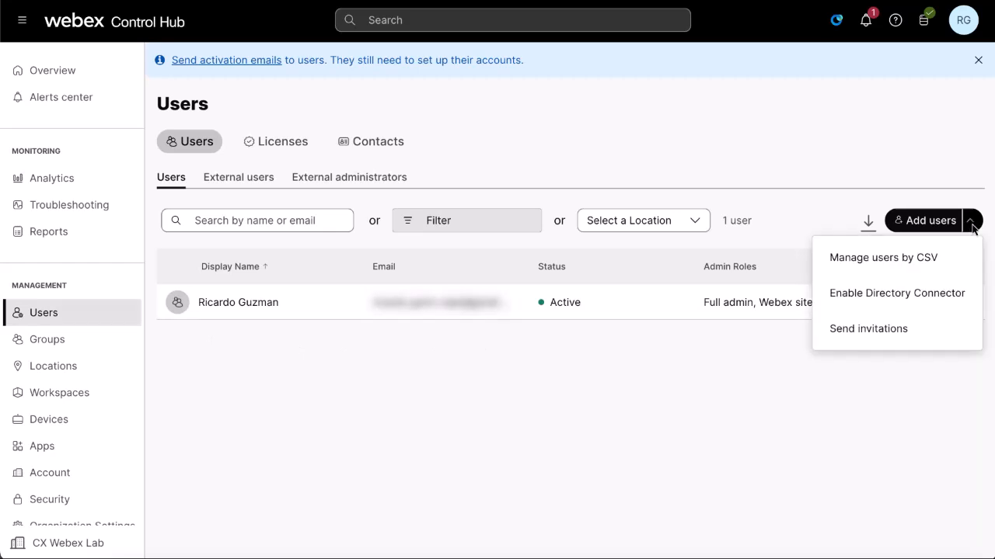
mouse_move(883, 257)
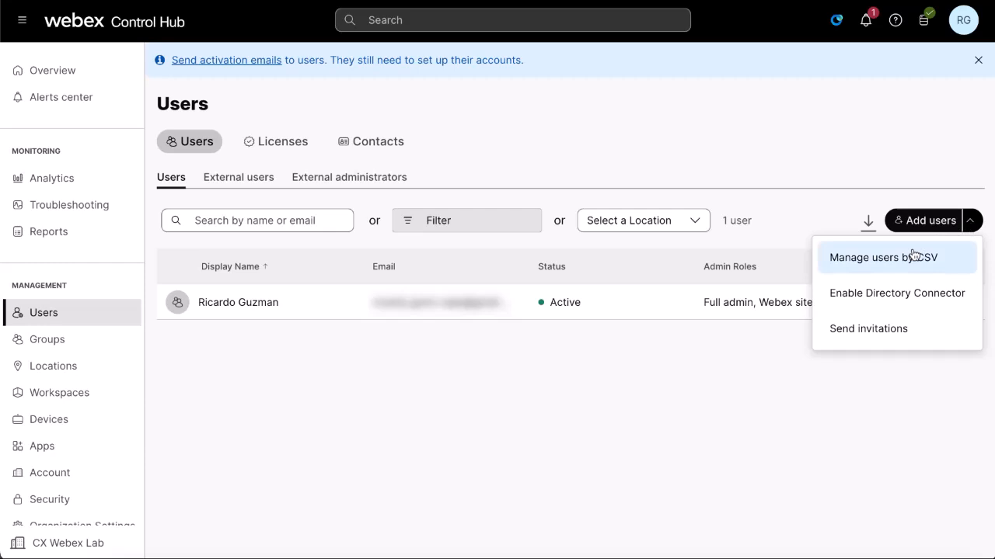
Choose Manage users by CSV and download the existing users as exported_users.csv
click(883, 258)
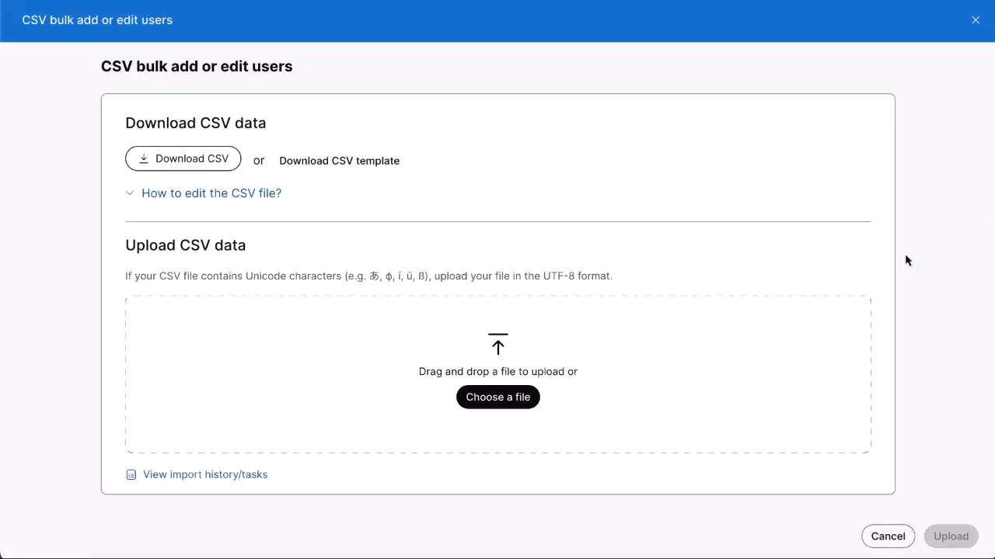
mouse_move(630, 249)
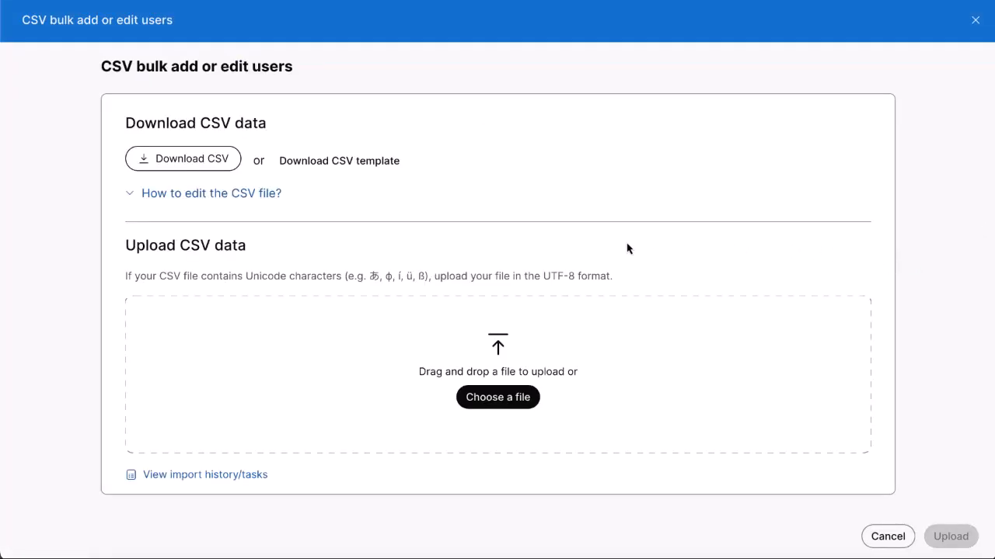
mouse_move(183, 159)
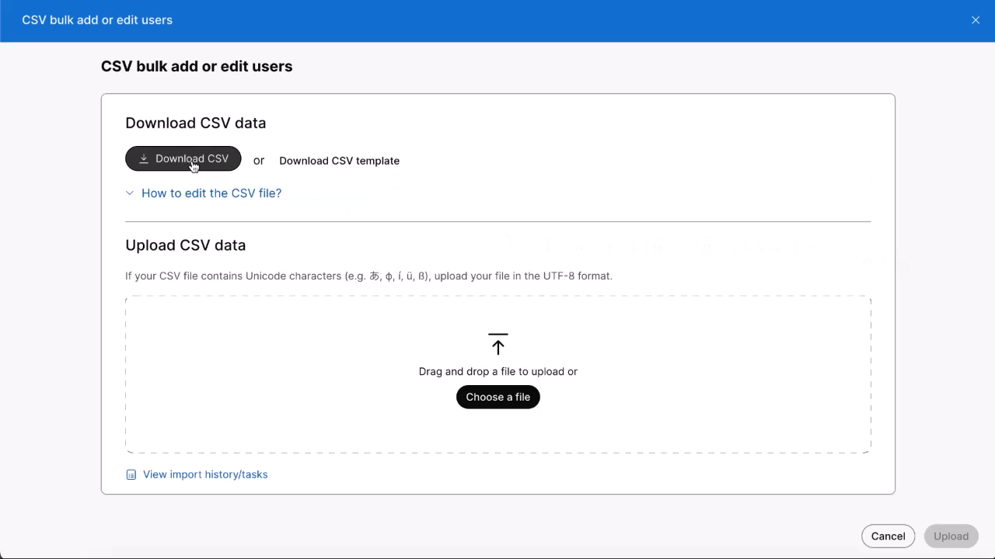
click(184, 158)
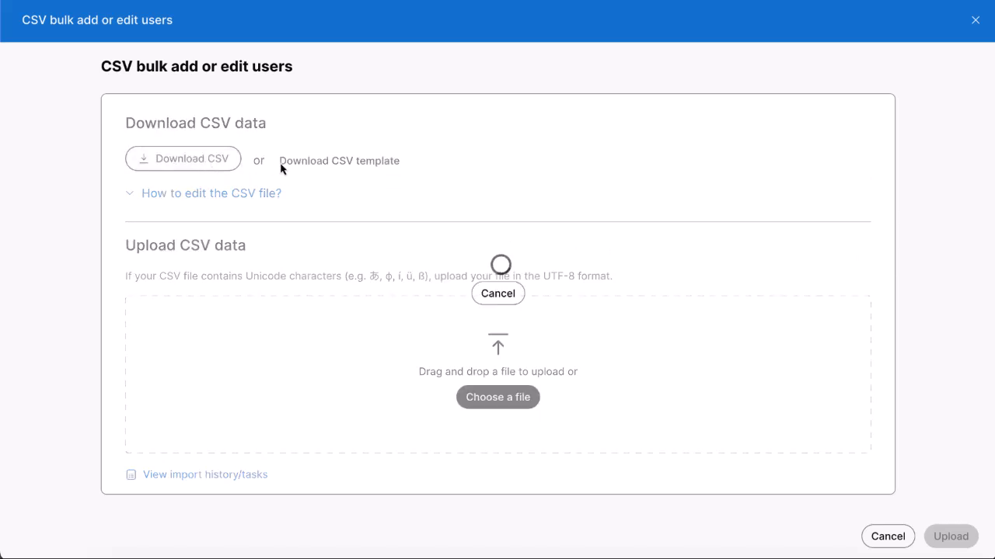
click(184, 159)
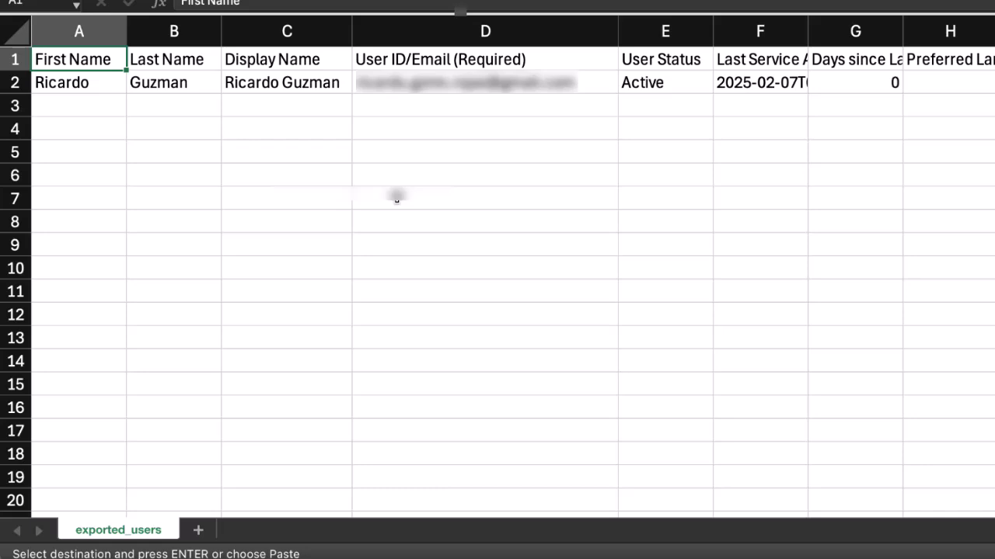
Paste the three new users' names, display names and emails into rows 3 to 5 starting at A3
click(78, 105)
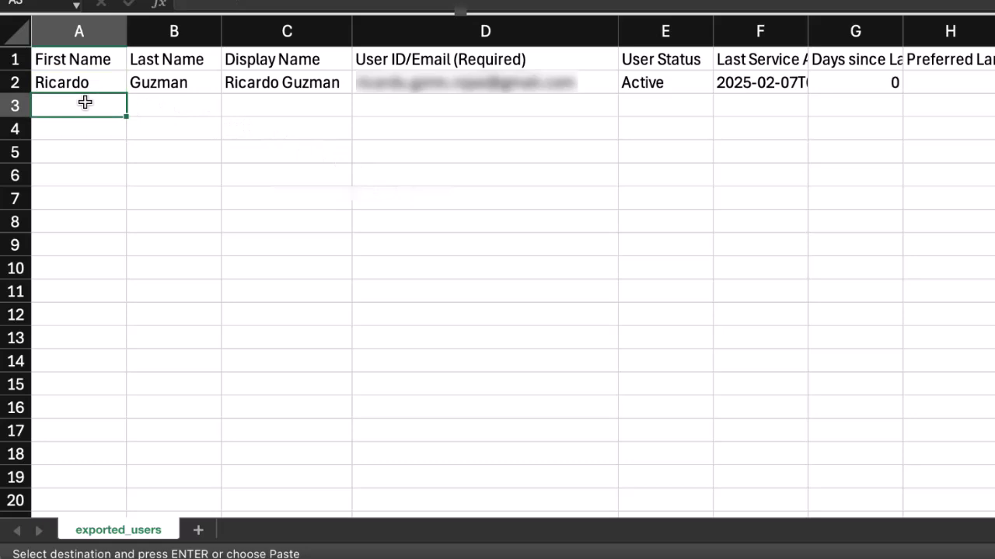
key(ctrl+v)
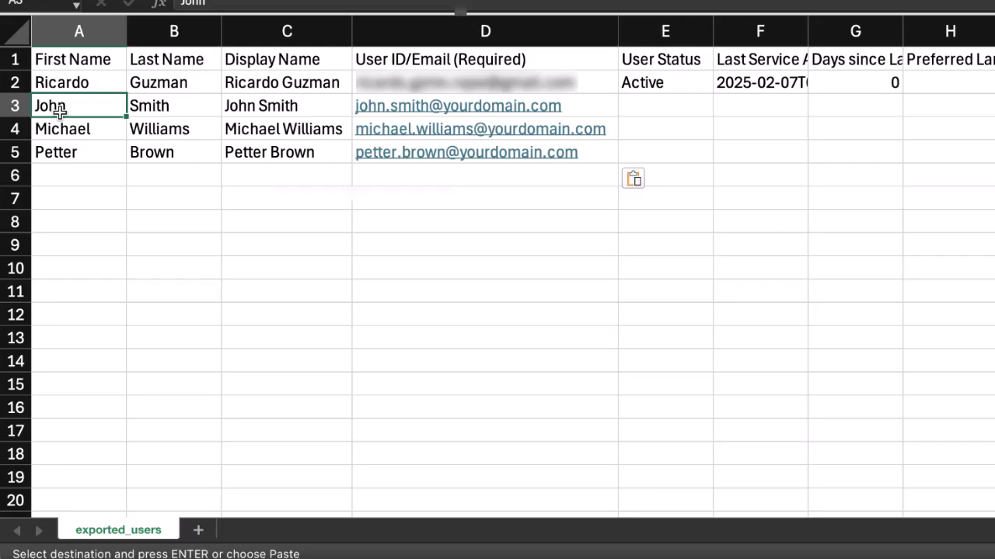
Fill the row 2 TRUE/FALSE service values down to the three new users in rows 3-5
scroll(right, 3)
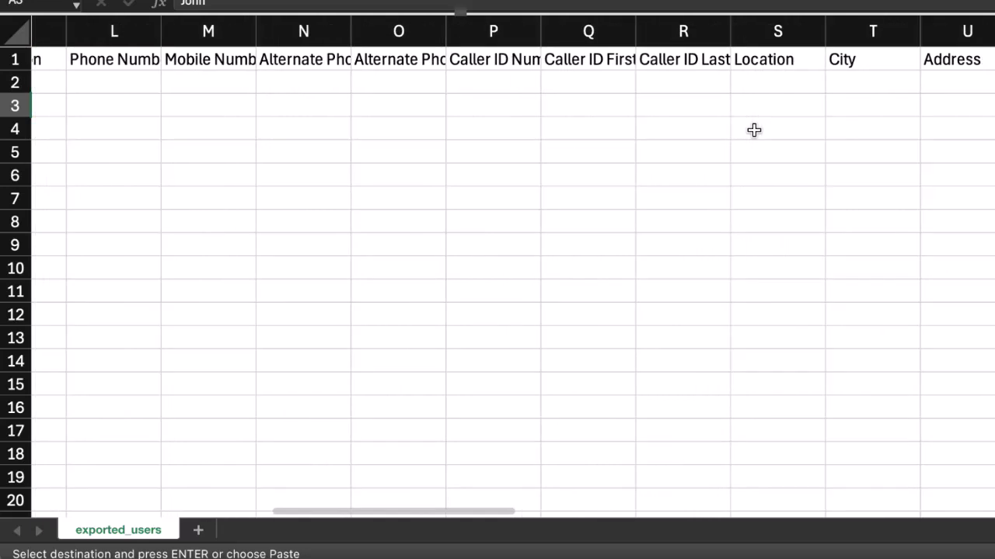
scroll(right, 3)
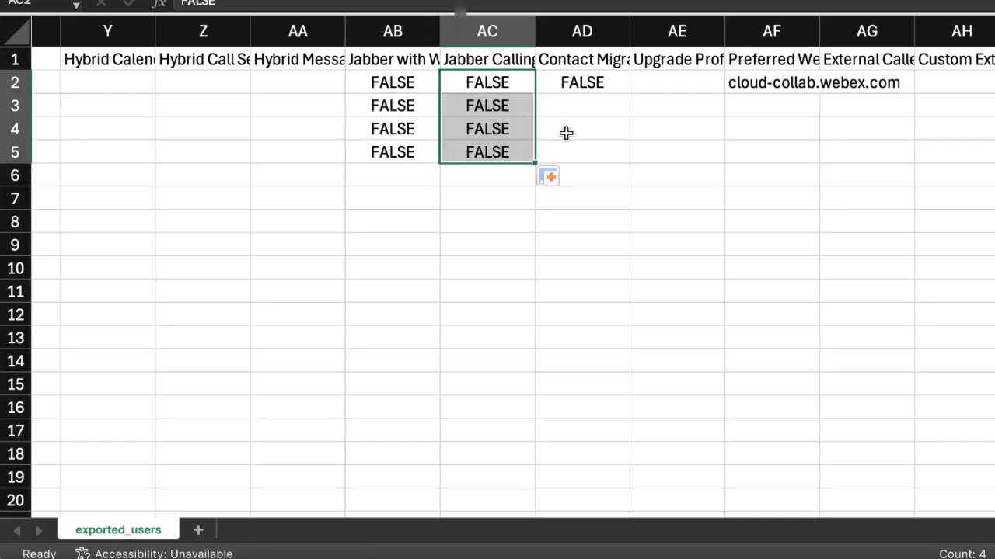
scroll(right, 3)
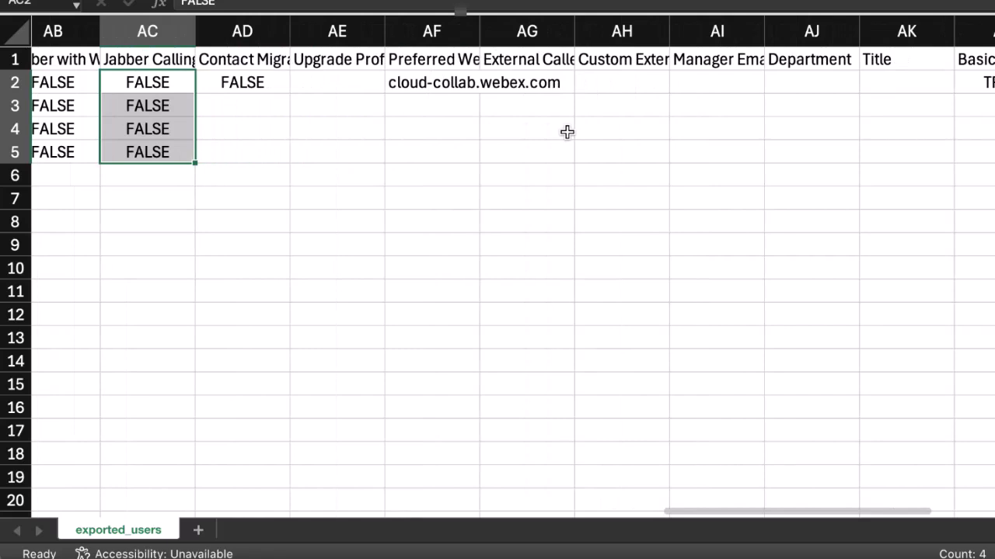
scroll(right, 3)
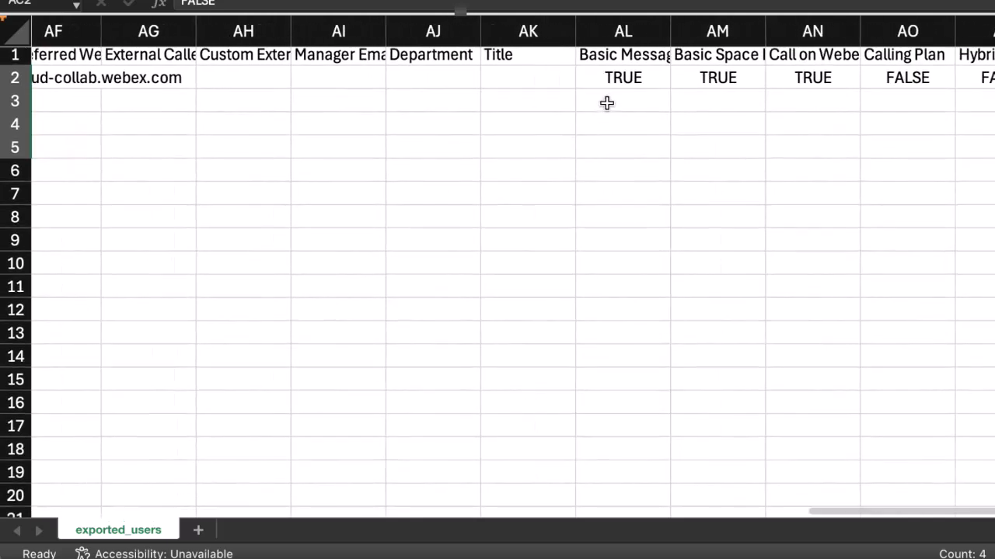
click(622, 78)
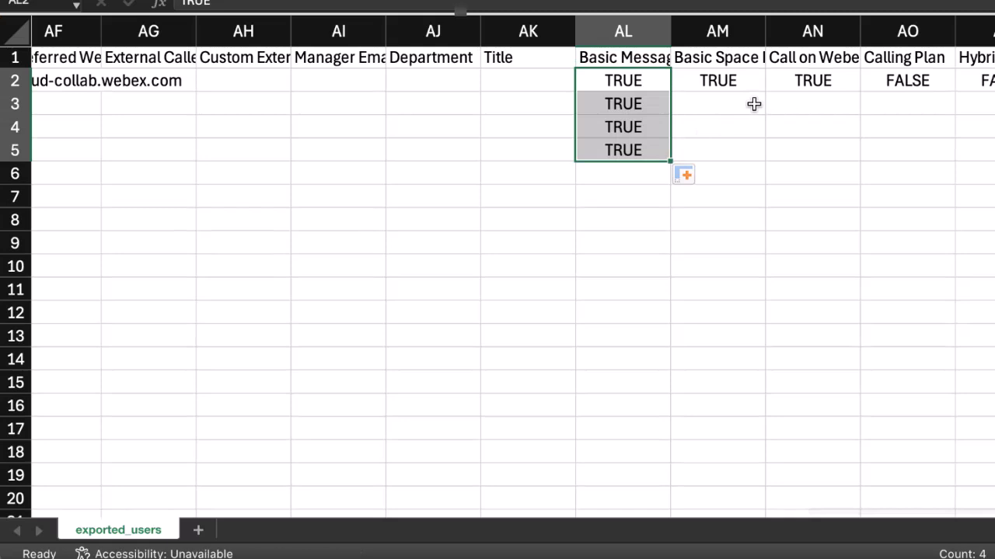
click(718, 81)
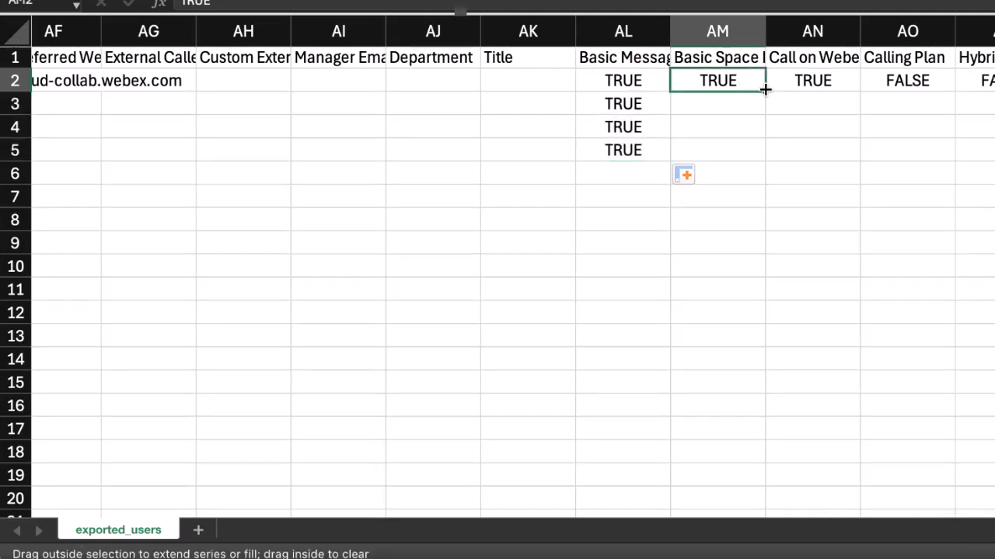
drag(765, 90, 765, 156)
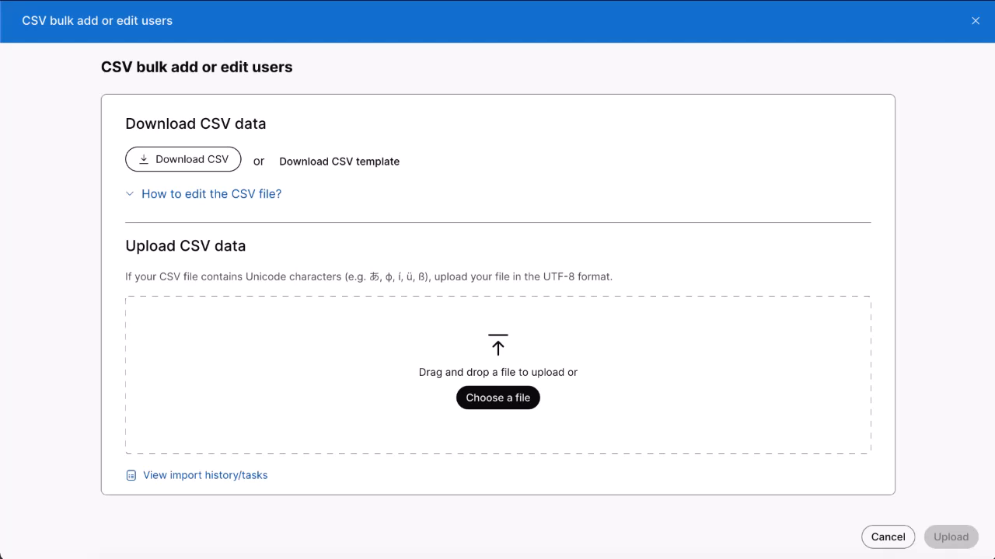
mouse_move(550, 123)
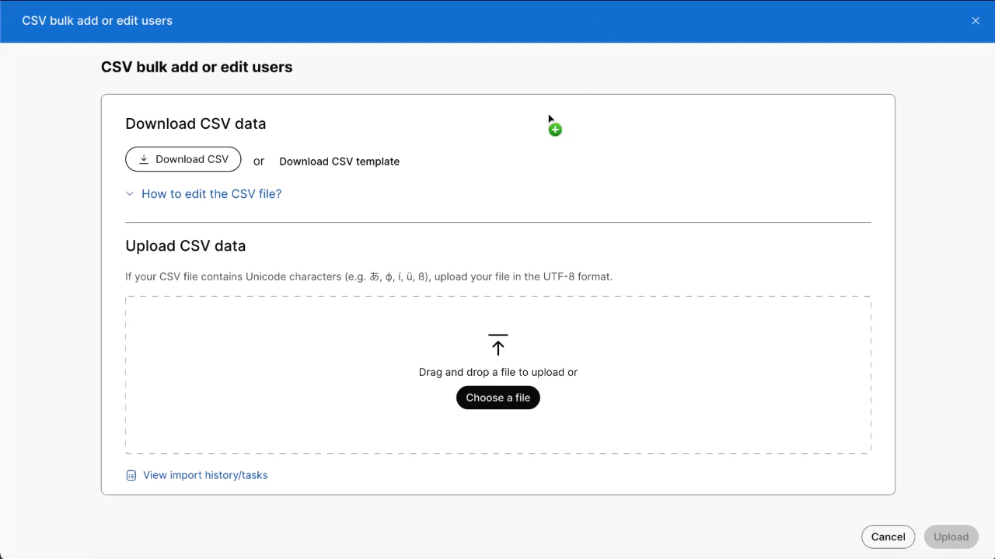
Upload the edited exported_users.csv with 'Add services only' selected and start the import
click(498, 397)
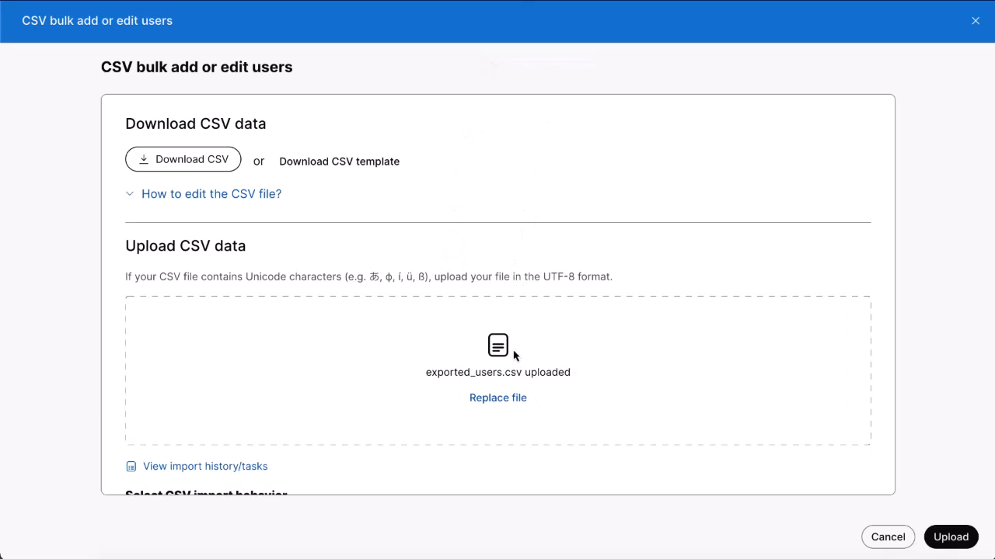
scroll(down, 3)
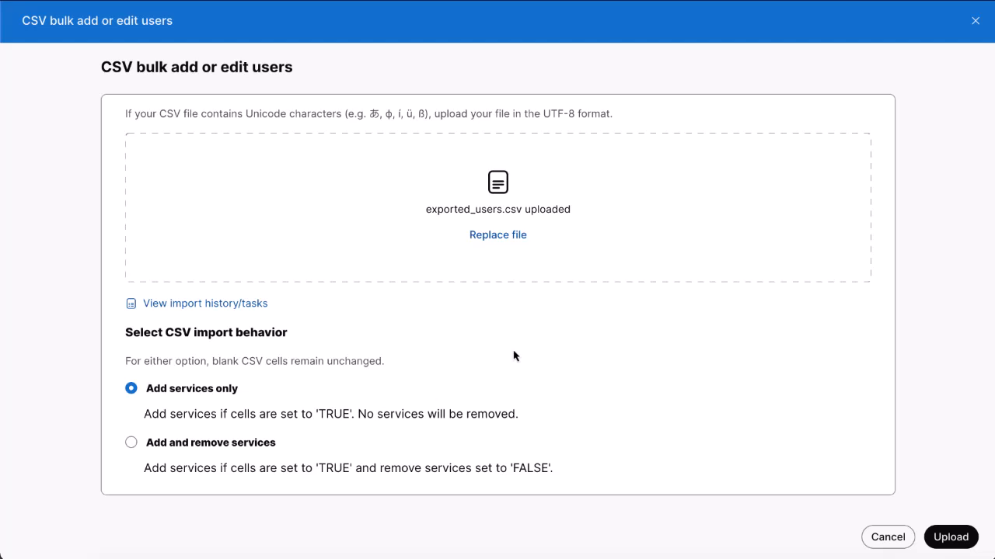
click(205, 303)
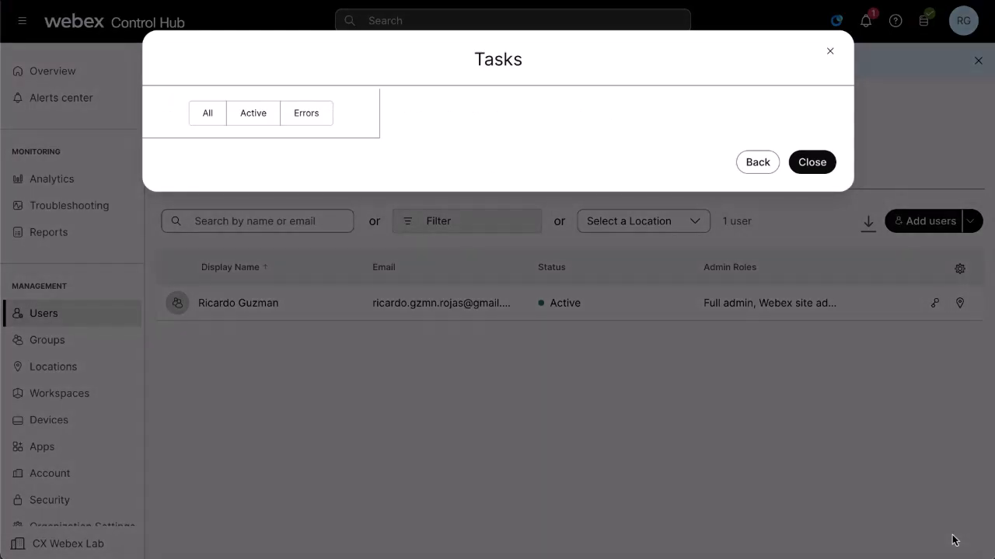
View the CSV Import task status showing 3 added, 1 updated, 0 errors
click(261, 164)
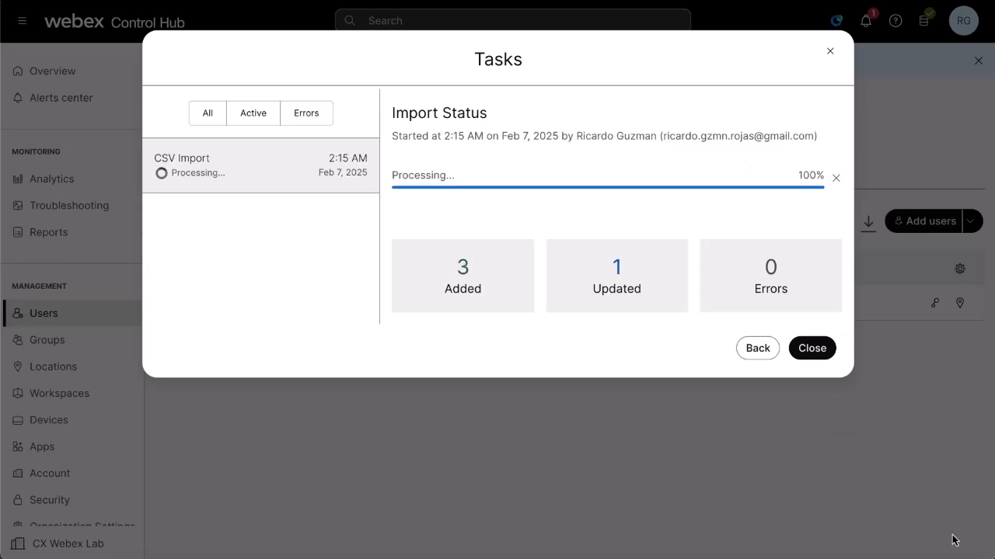